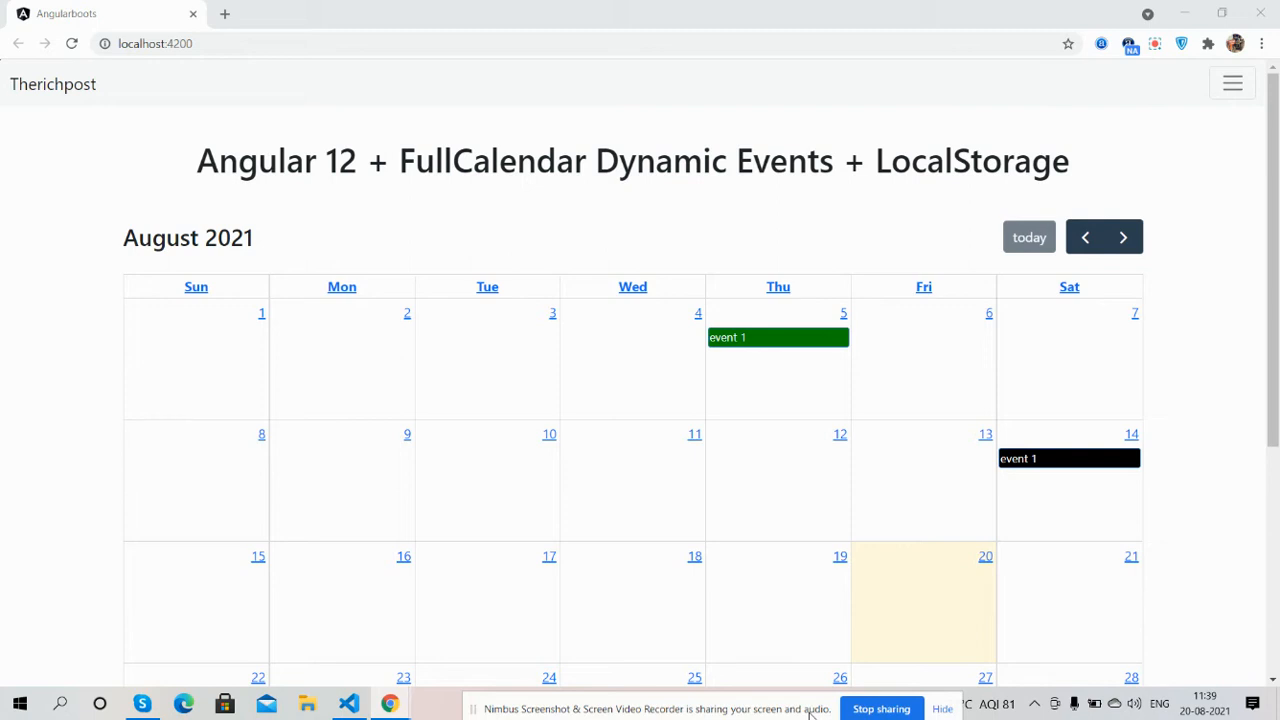
pyautogui.moveTo(798, 634)
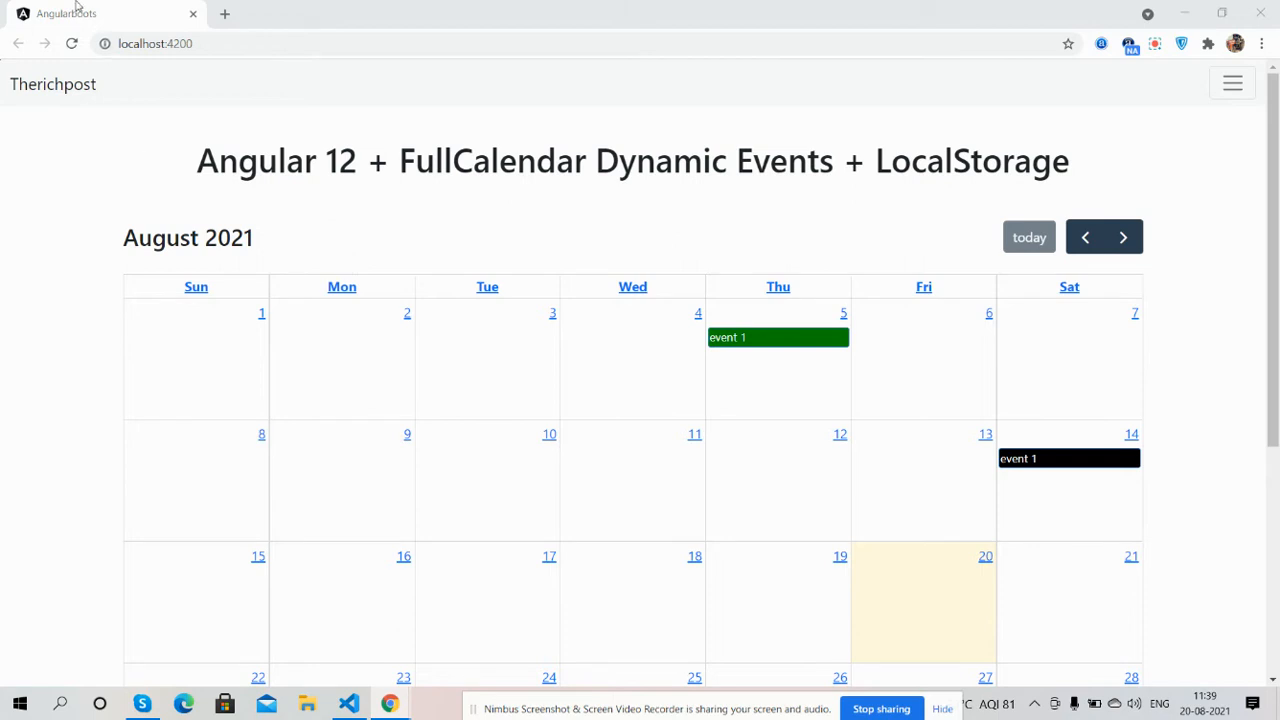
pyautogui.moveTo(106, 148)
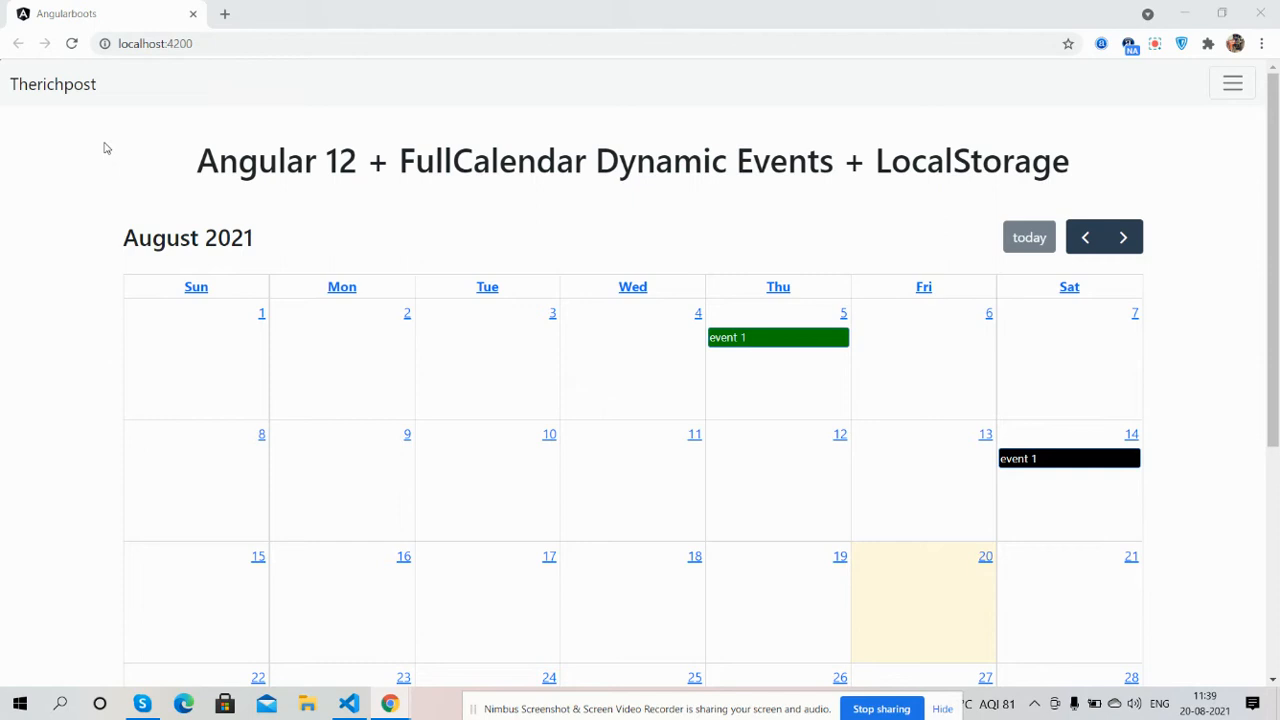
pyautogui.moveTo(712, 260)
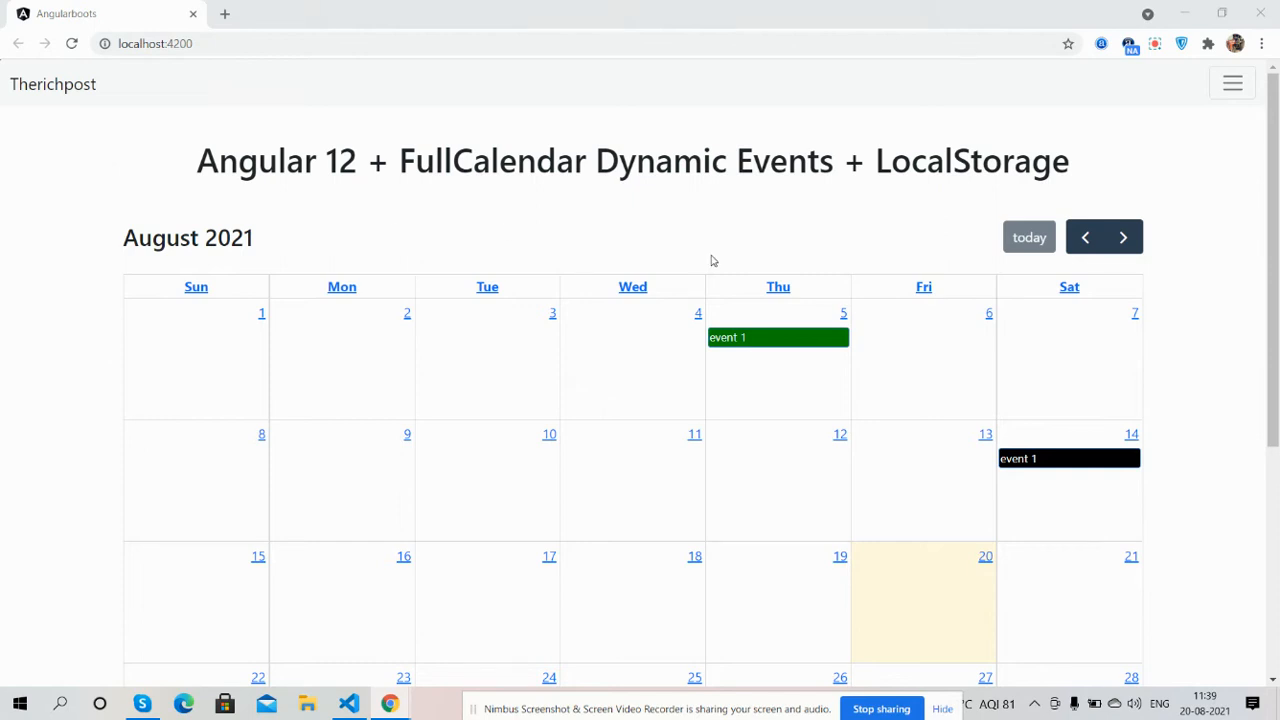
pyautogui.click(1122, 236)
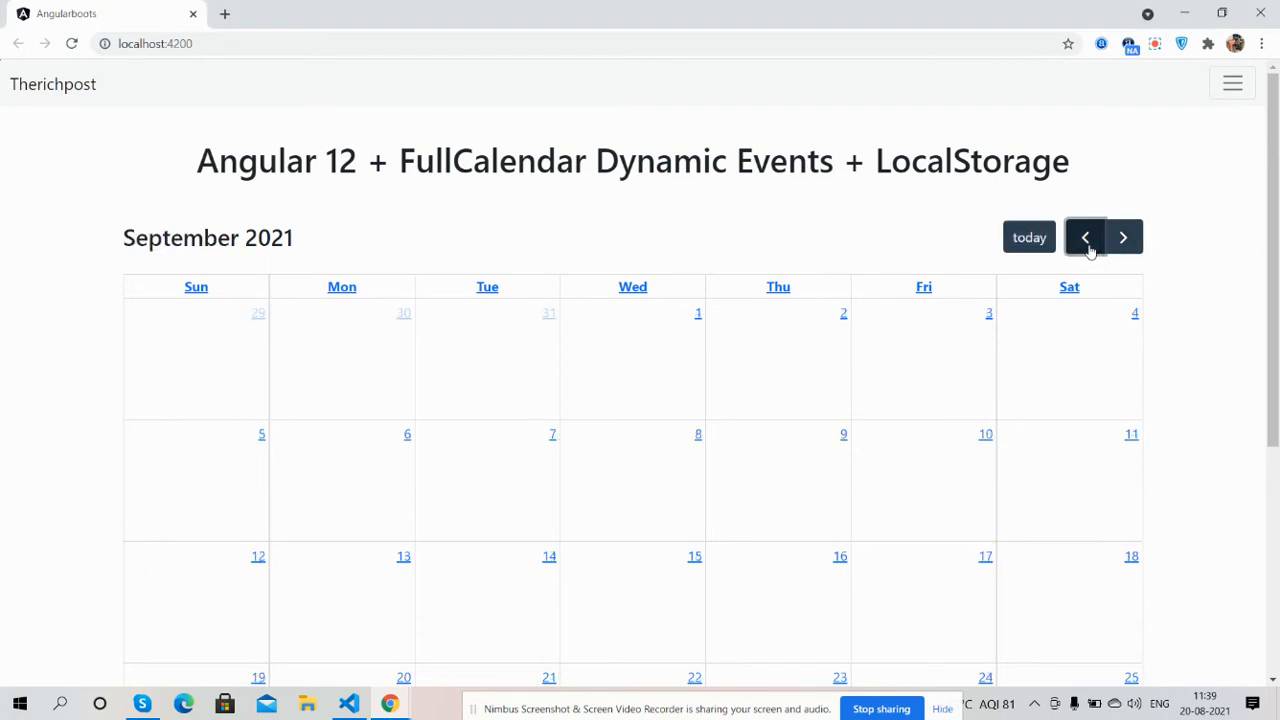
pyautogui.click(1084, 236)
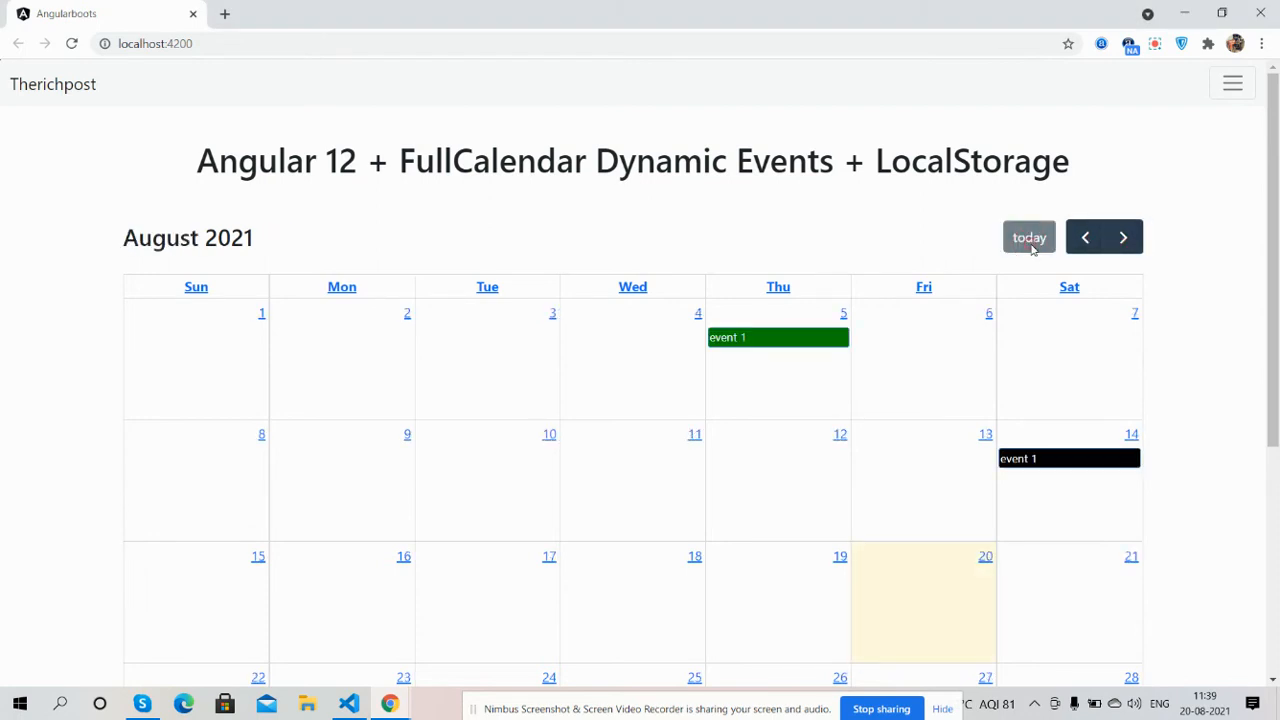
pyautogui.moveTo(648, 384)
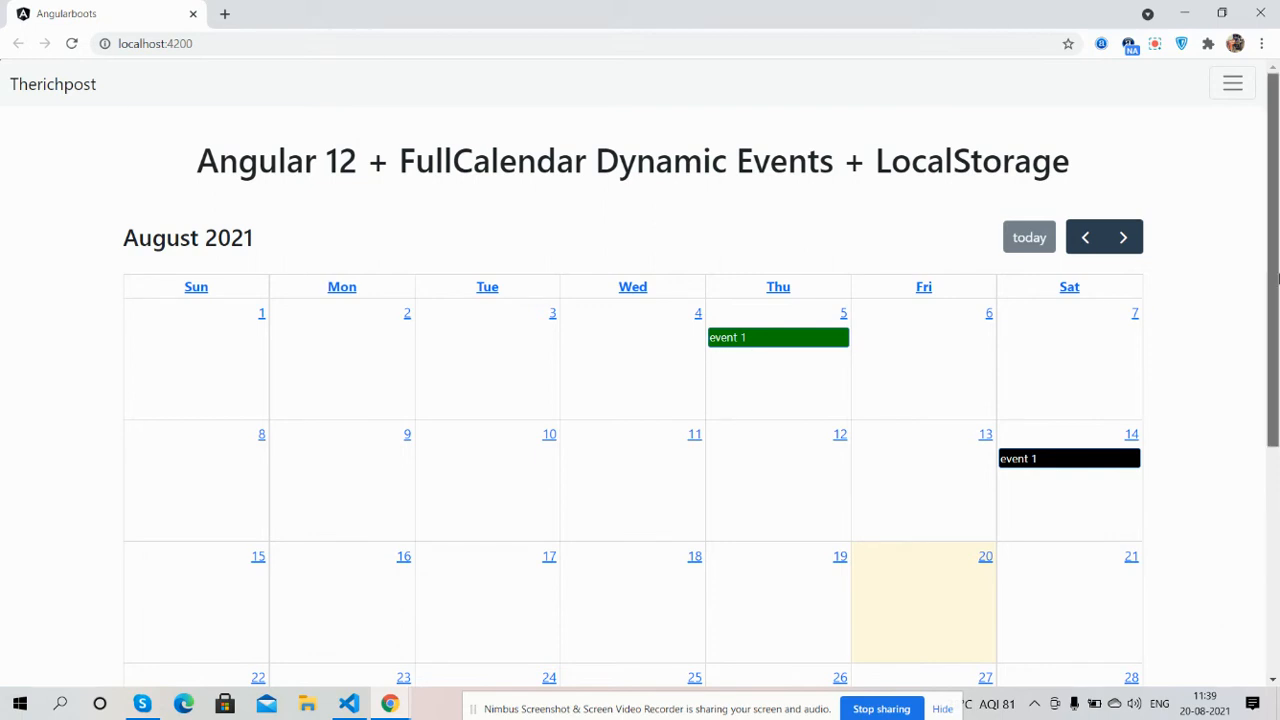
pyautogui.scroll(-3)
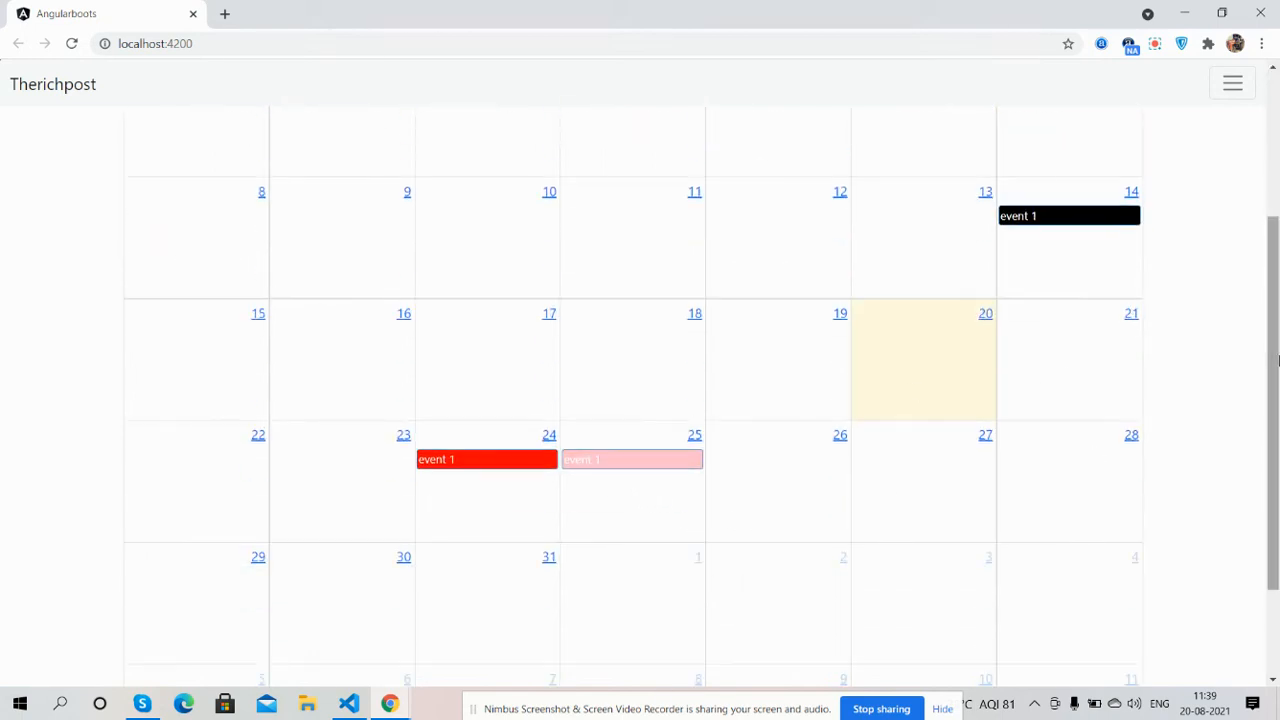
pyautogui.scroll(3)
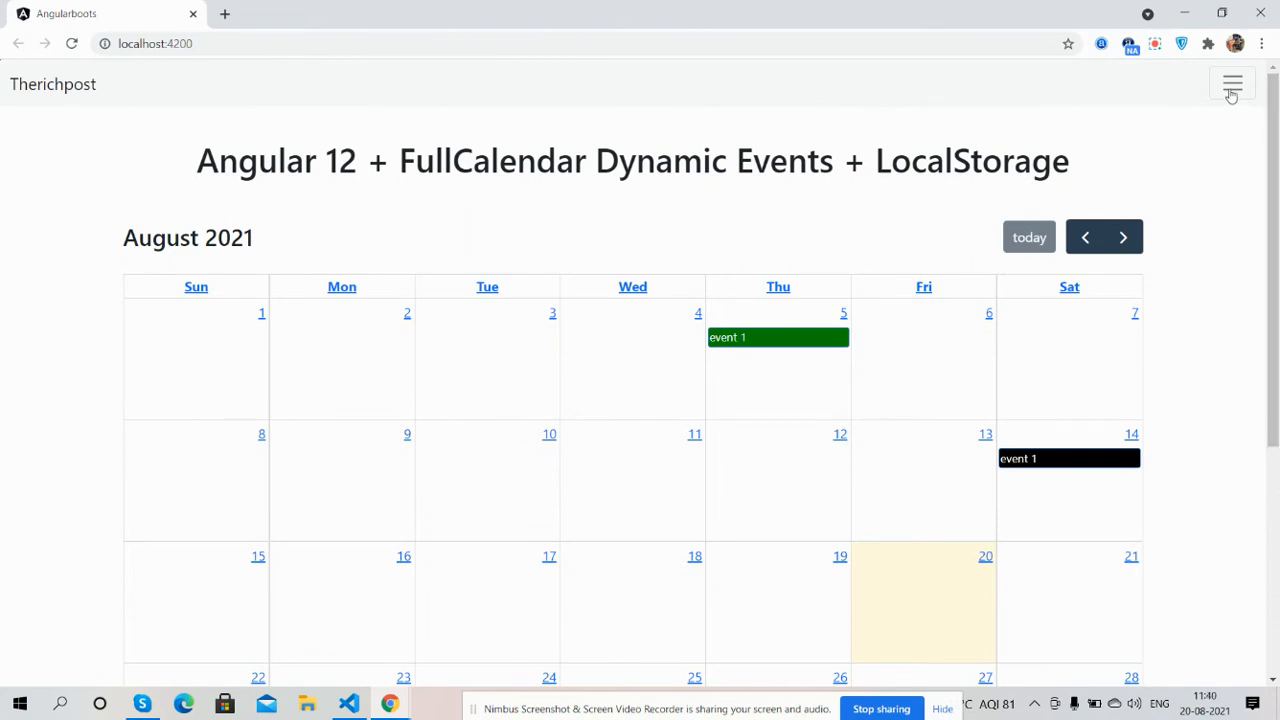
pyautogui.click(1232, 84)
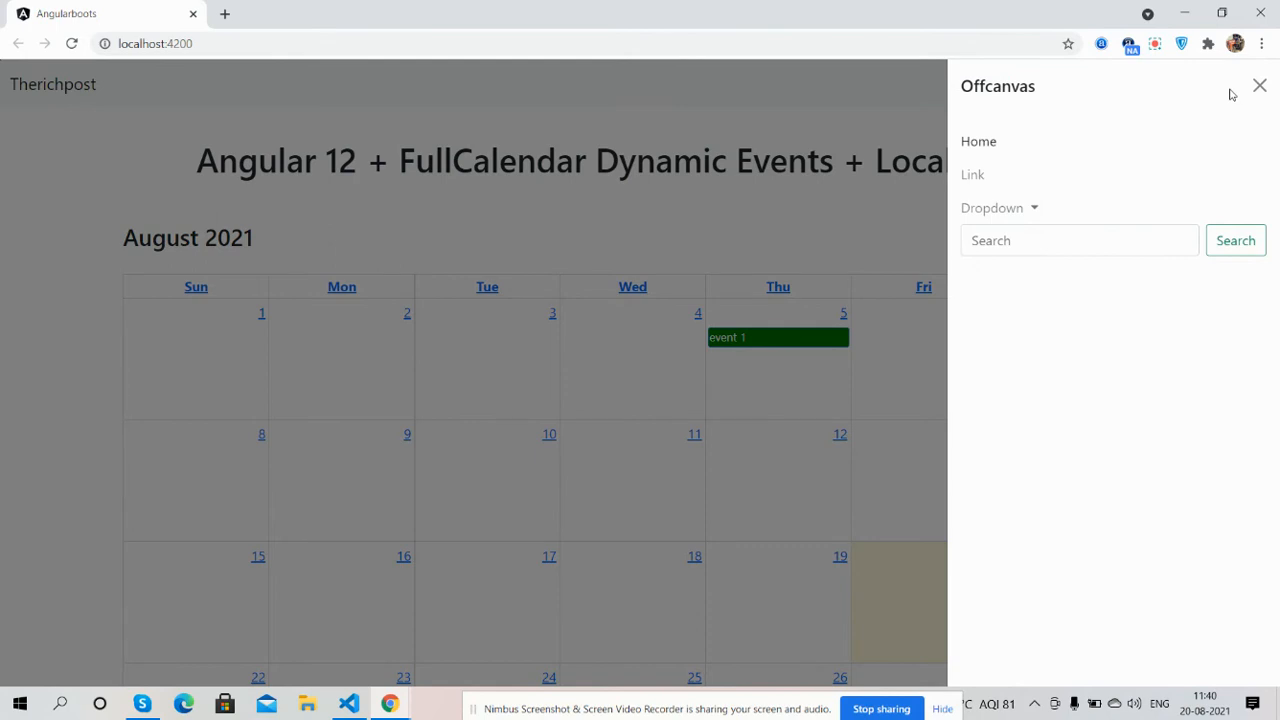
pyautogui.click(1260, 84)
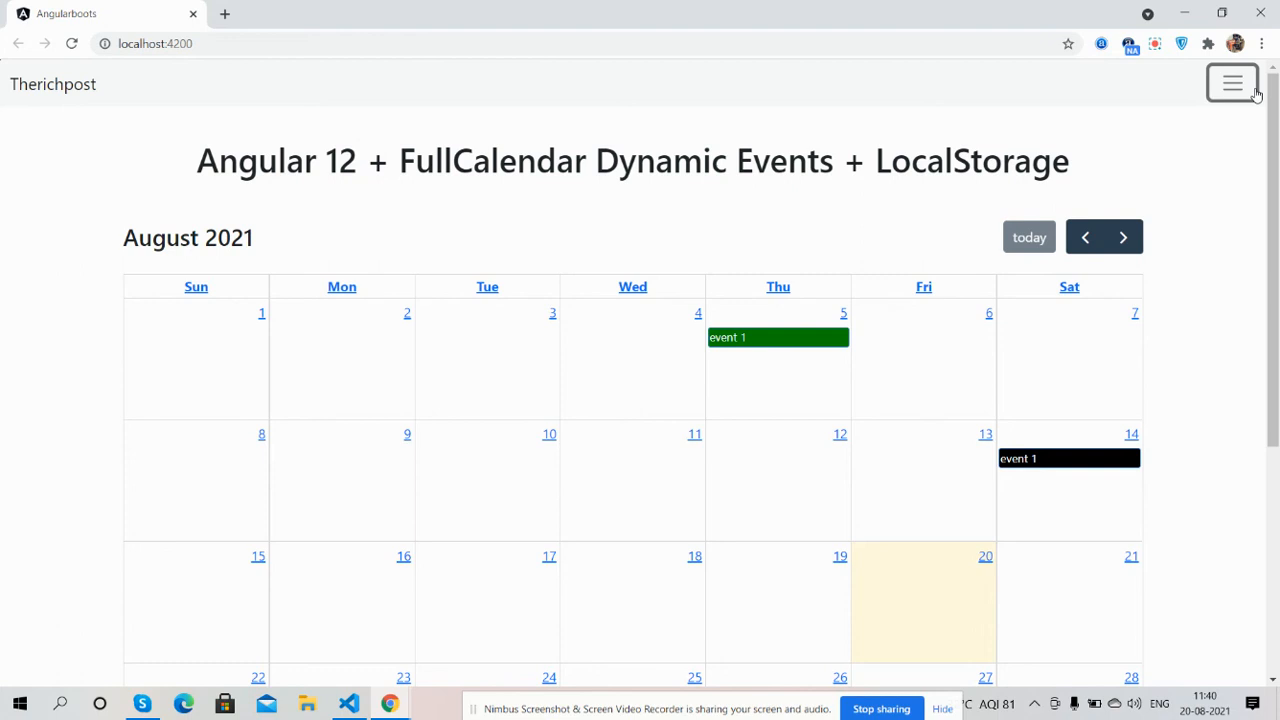
pyautogui.moveTo(656, 222)
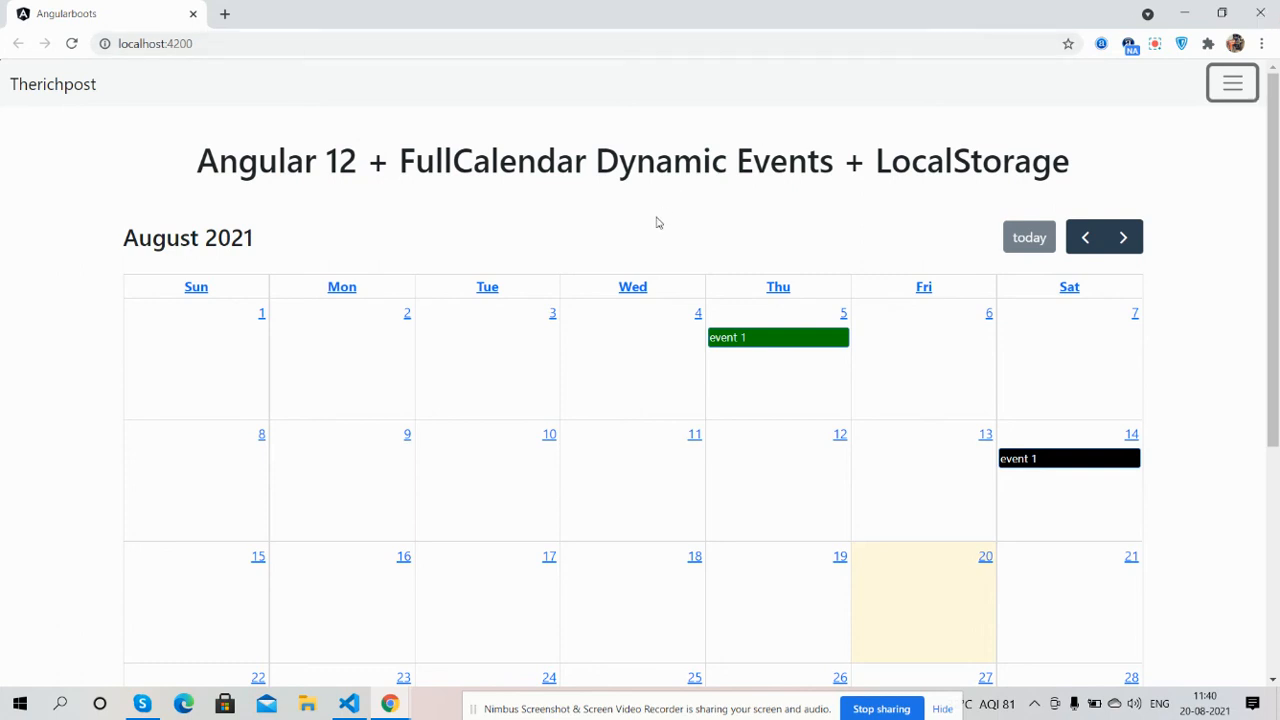
pyautogui.moveTo(740, 416)
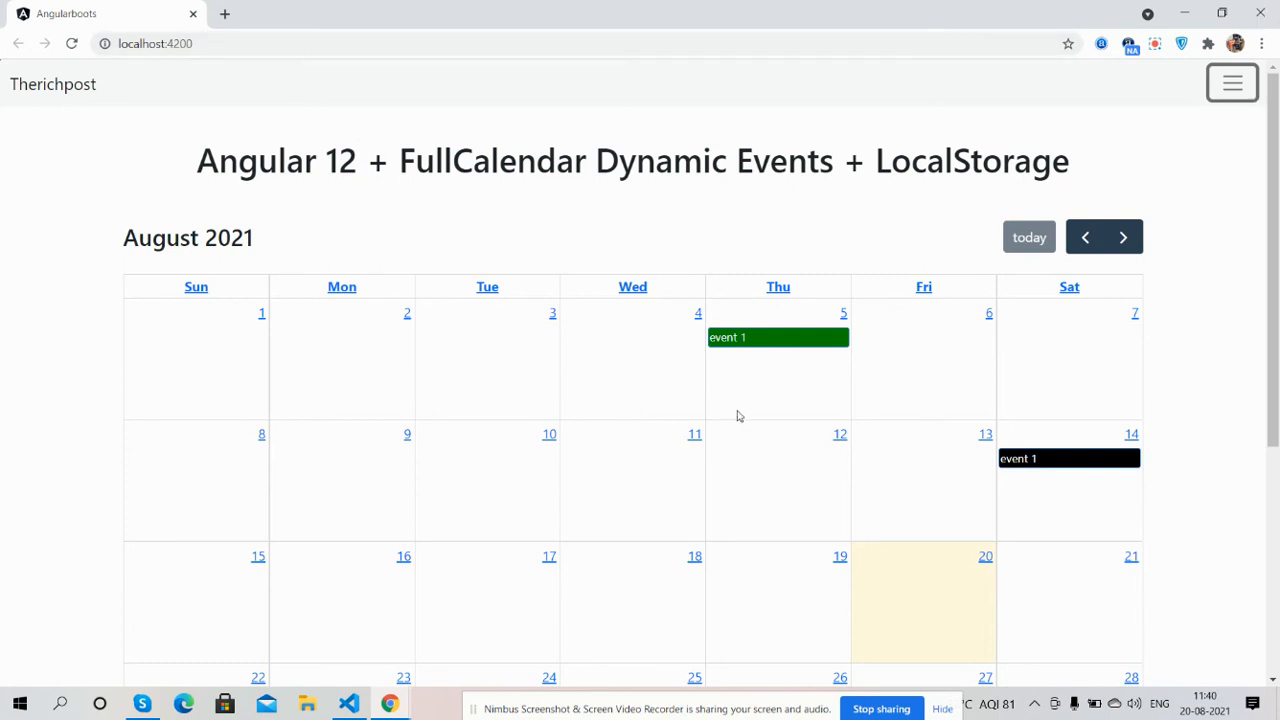